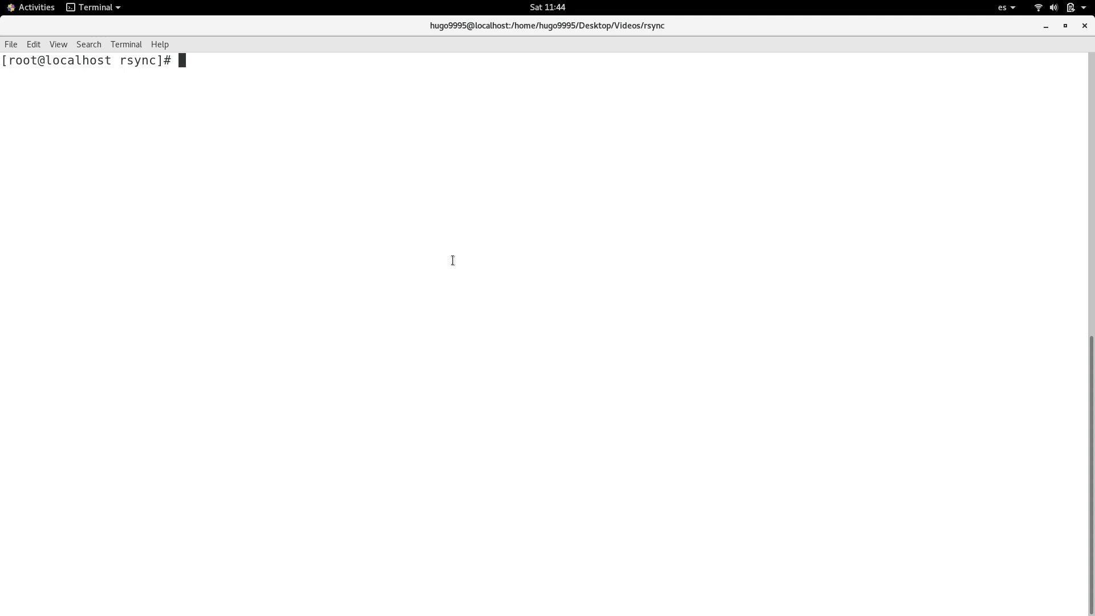
Start the command line with "nohup rsync" so the copy survives logout.
type("no")
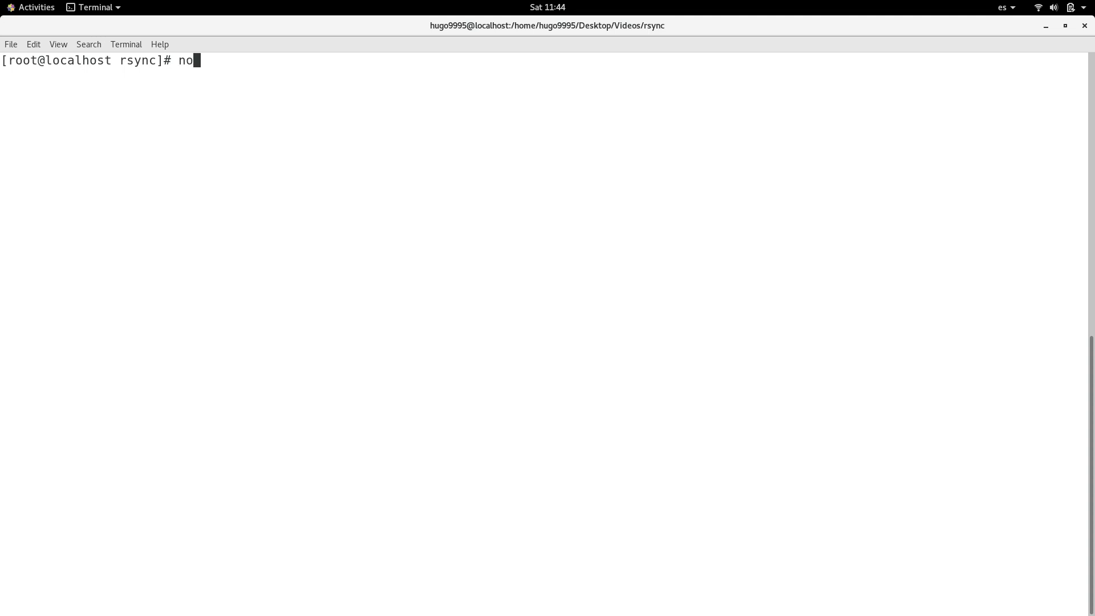
type("hup")
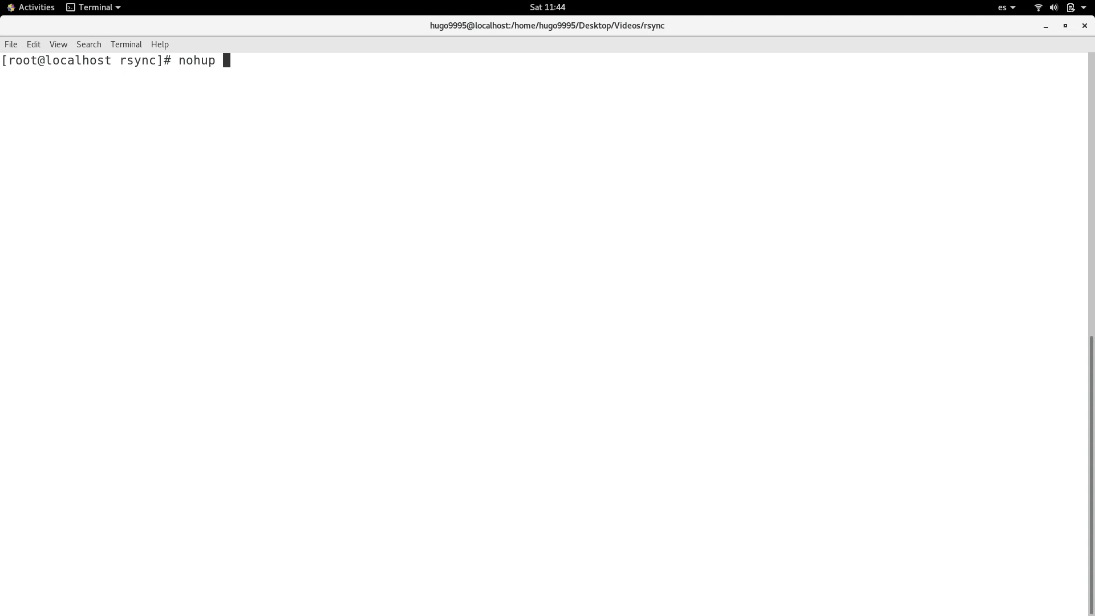
type("rsync")
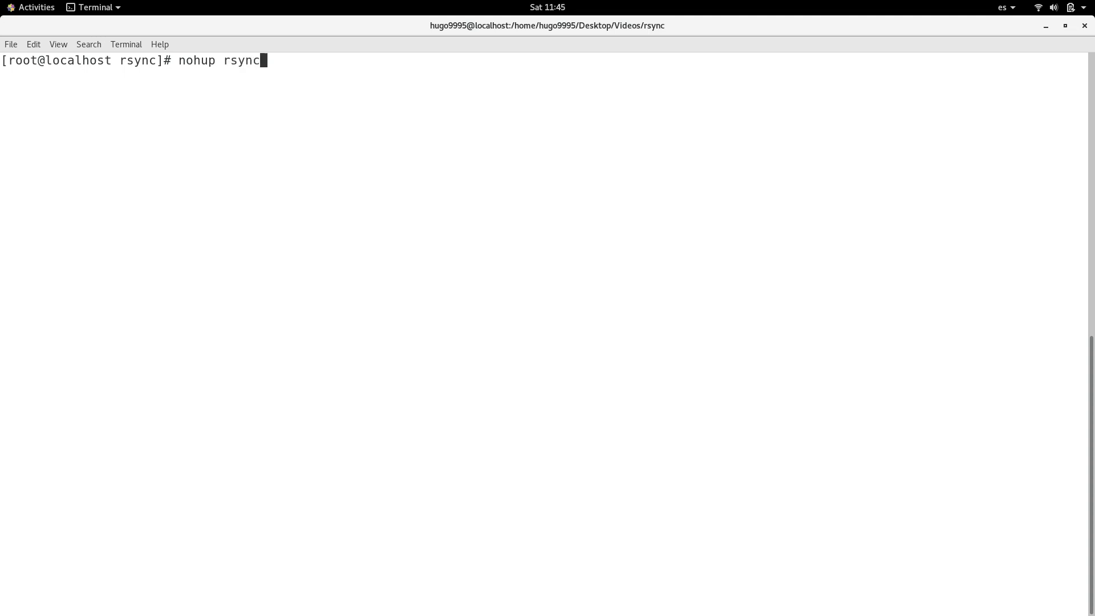
type("\" \"")
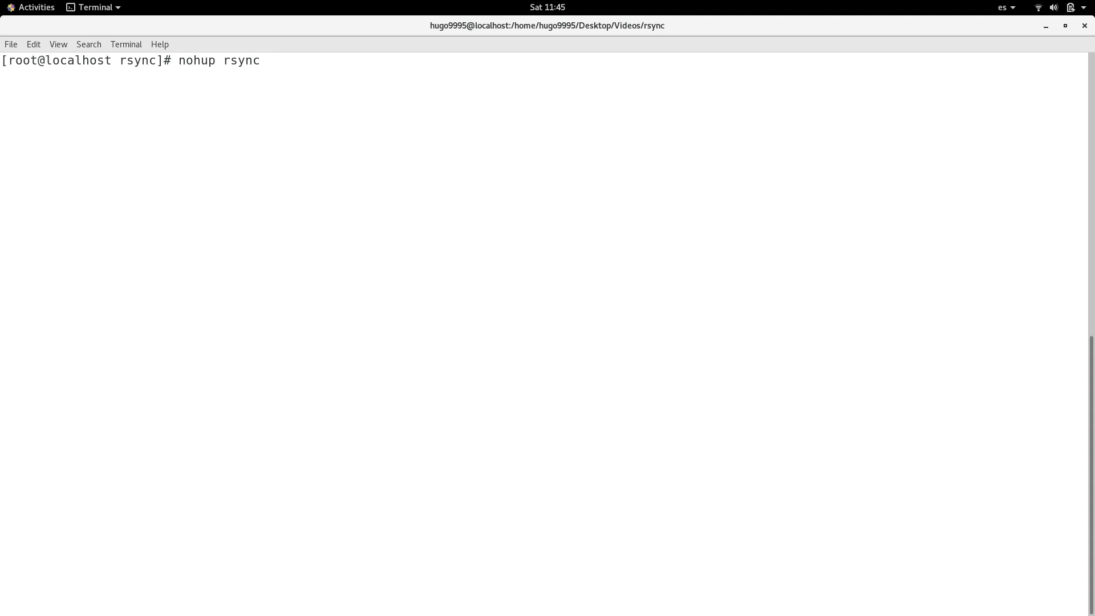
Add the options -avrp --progress --ignore-existing to the rsync command.
type("-a")
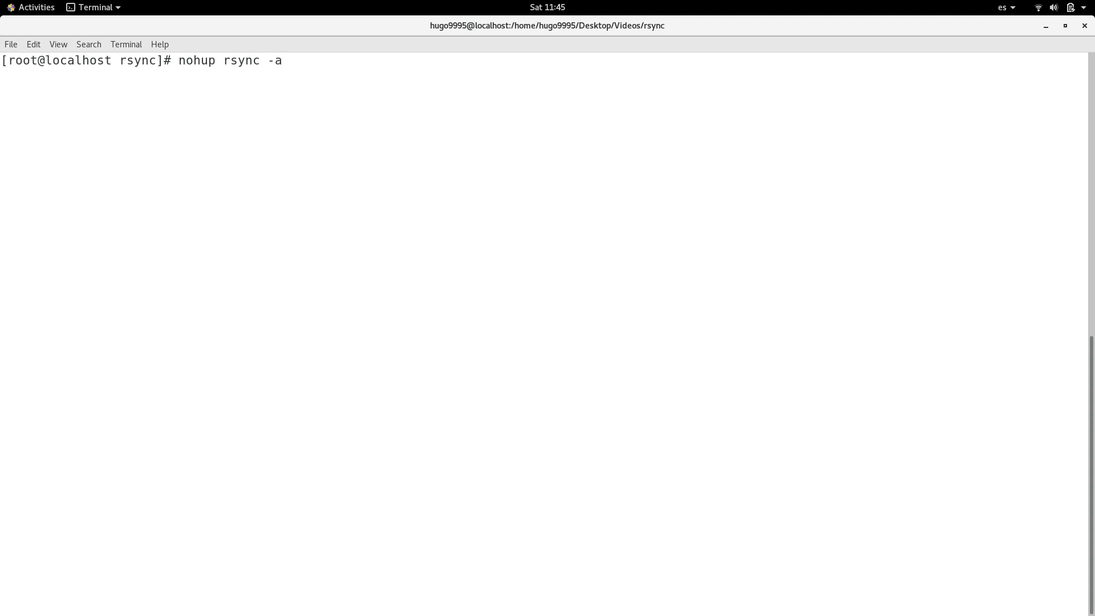
type("v")
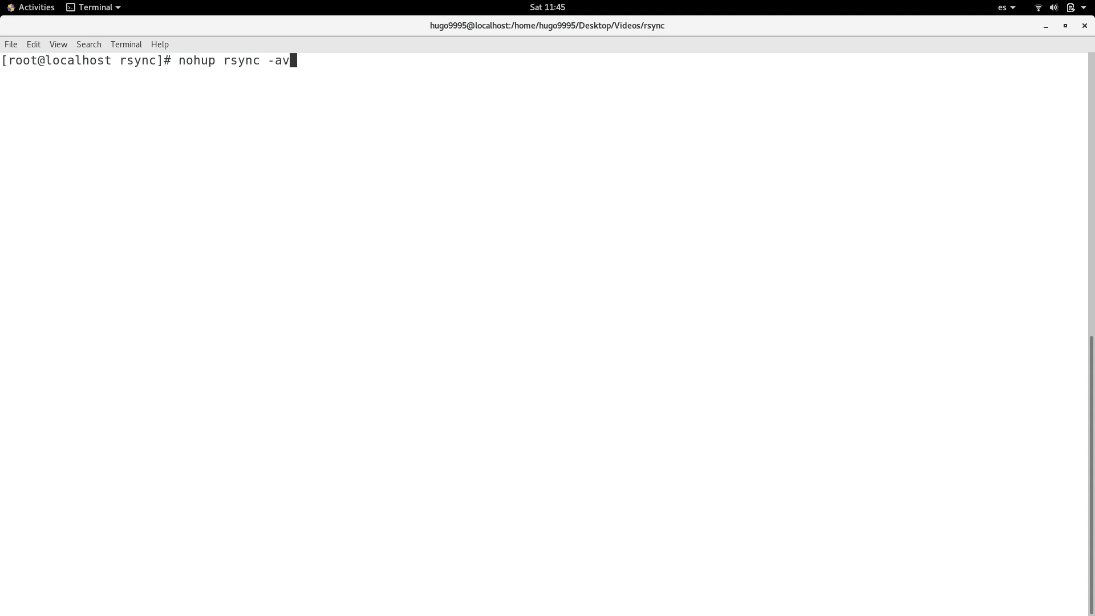
type("r")
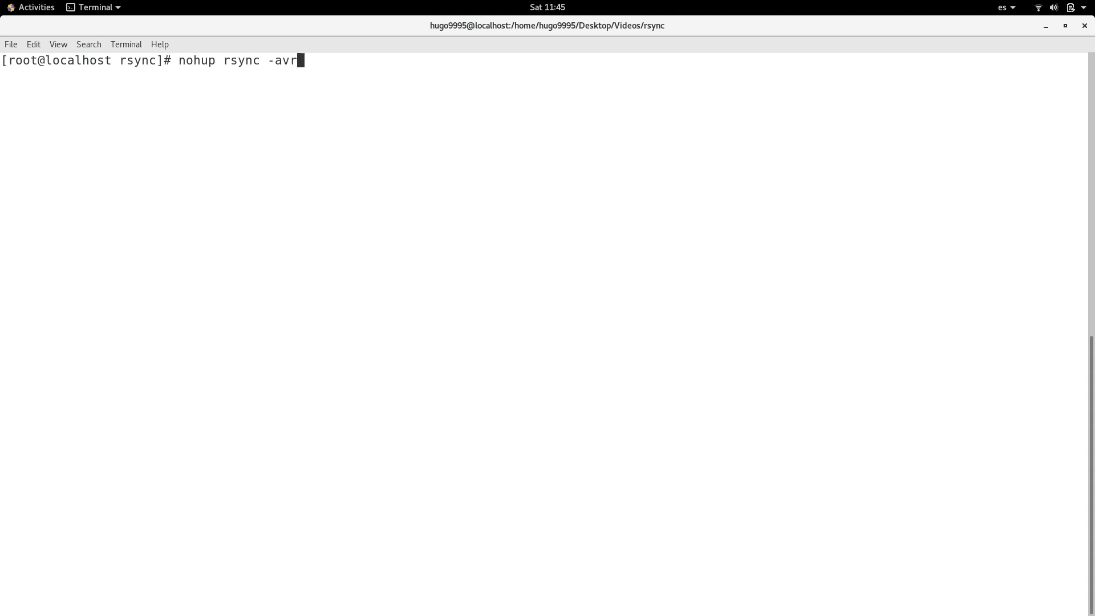
type("p")
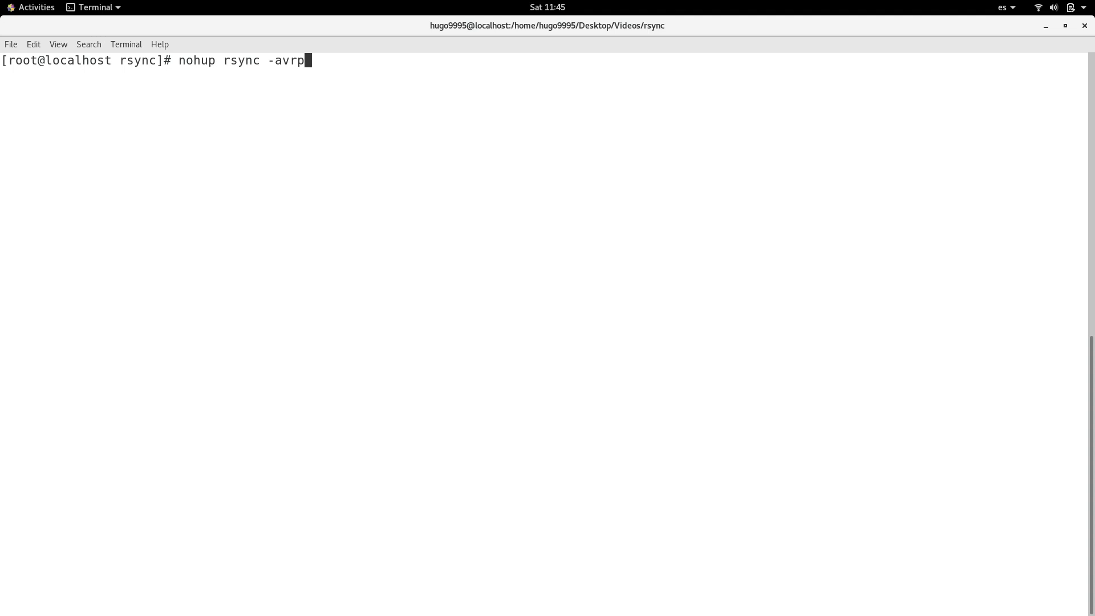
type("--")
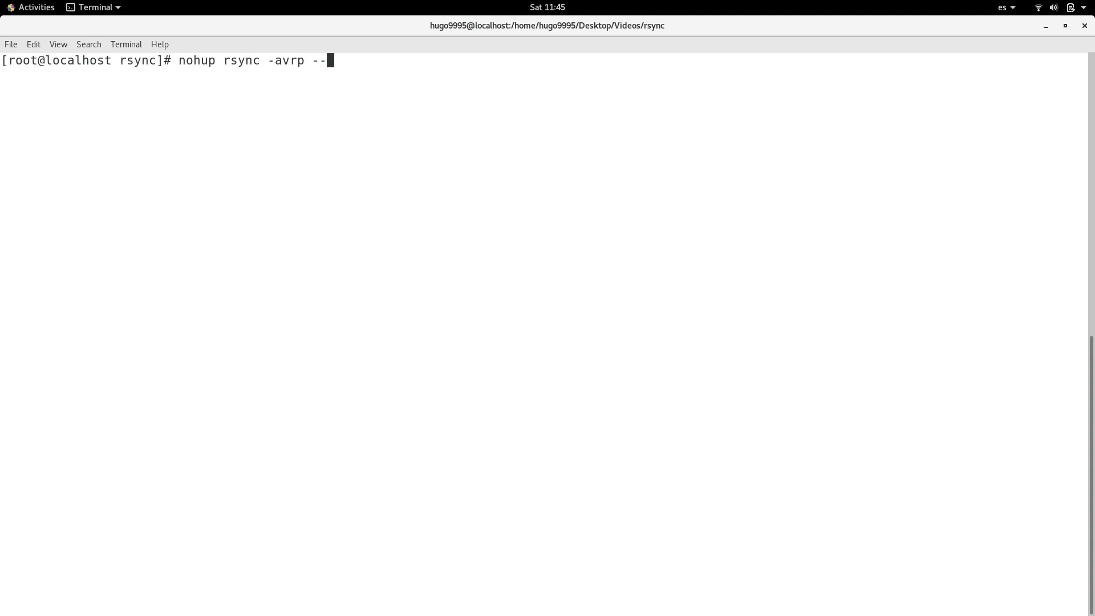
type("progress")
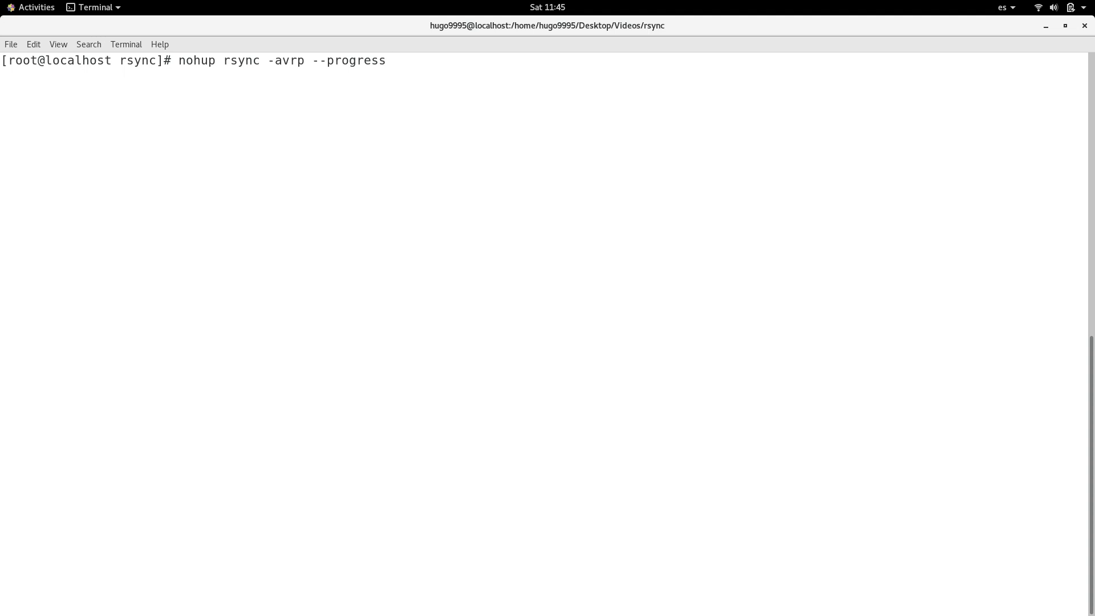
type("--i")
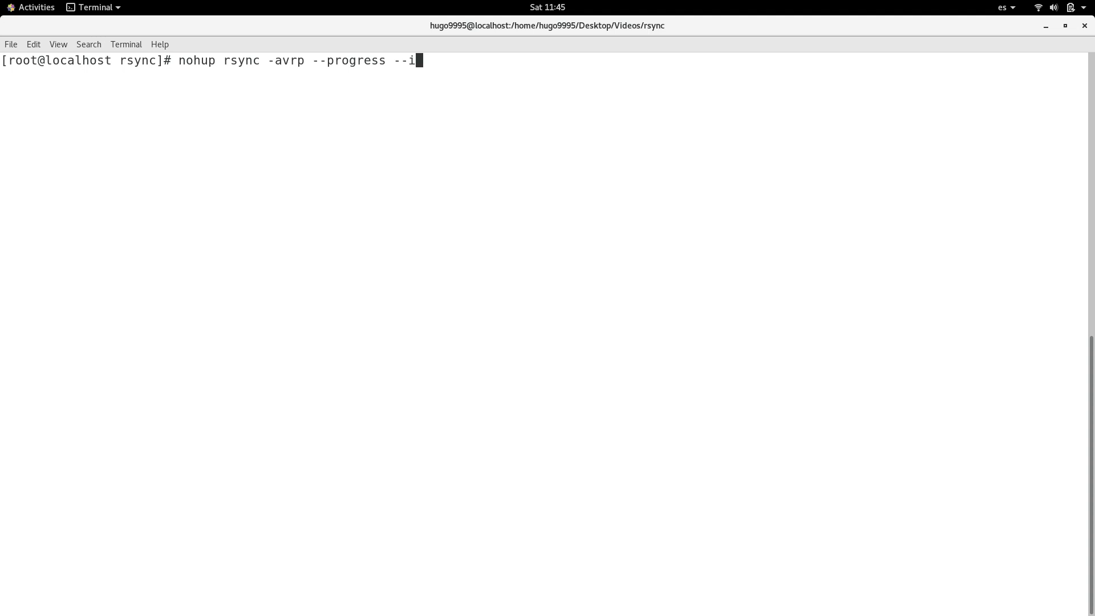
type("gno")
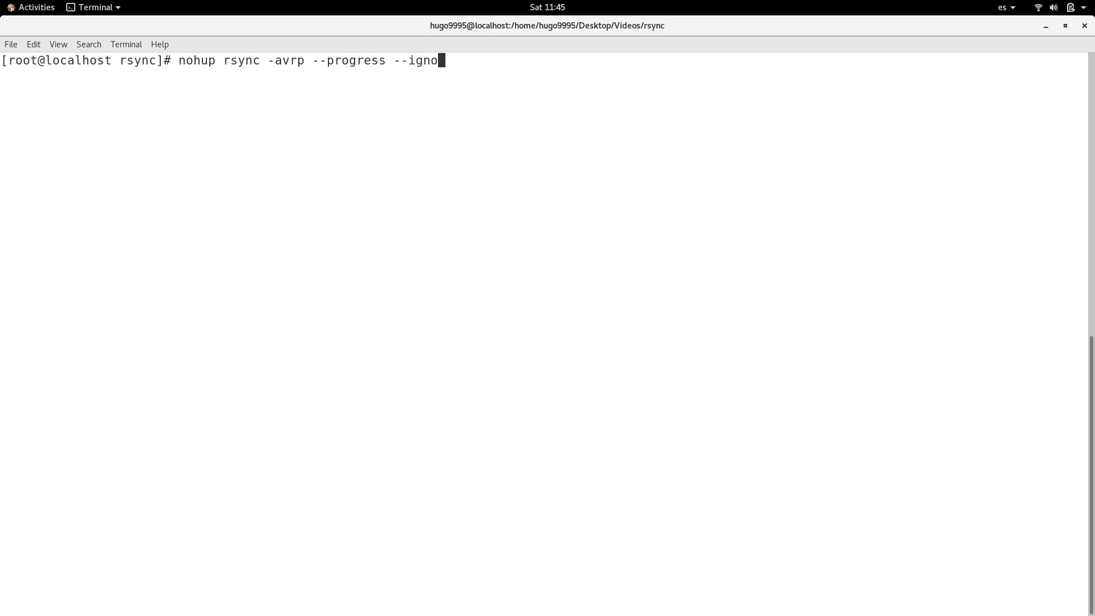
type("re-existing")
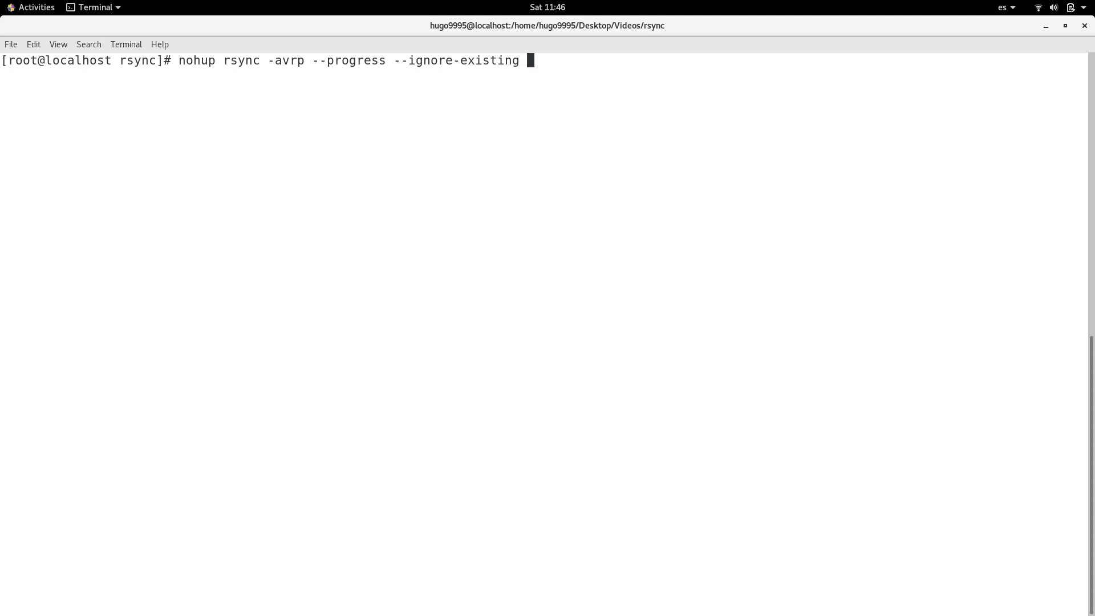
Add -e "ssh -i /home/hugo9995/.ssh/id_rsa" and the source file file.out.
type("-e\"ssh")
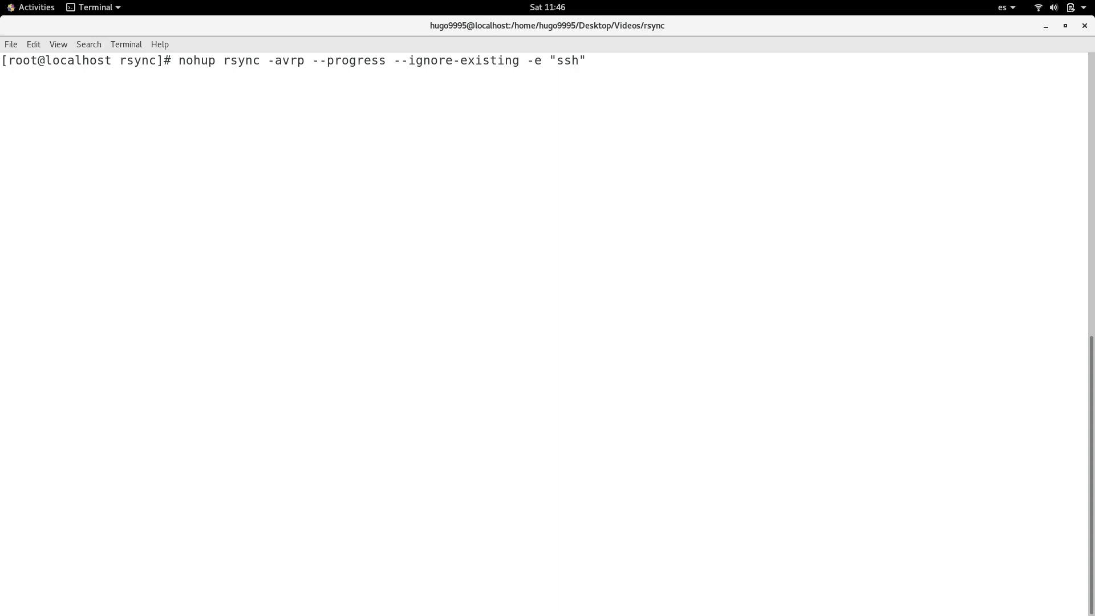
type("-")
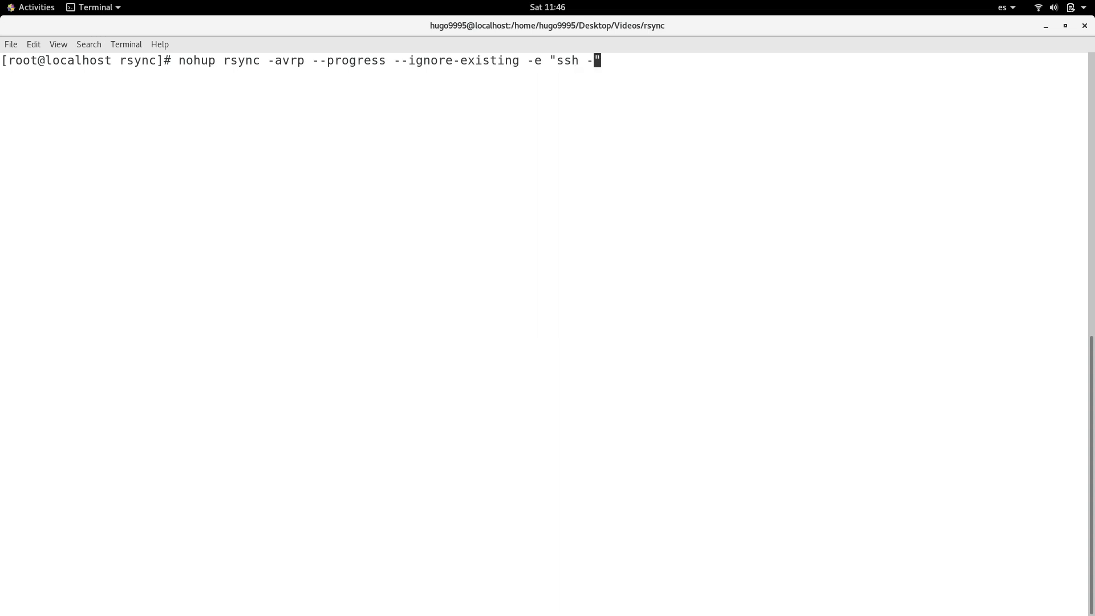
type("i /")
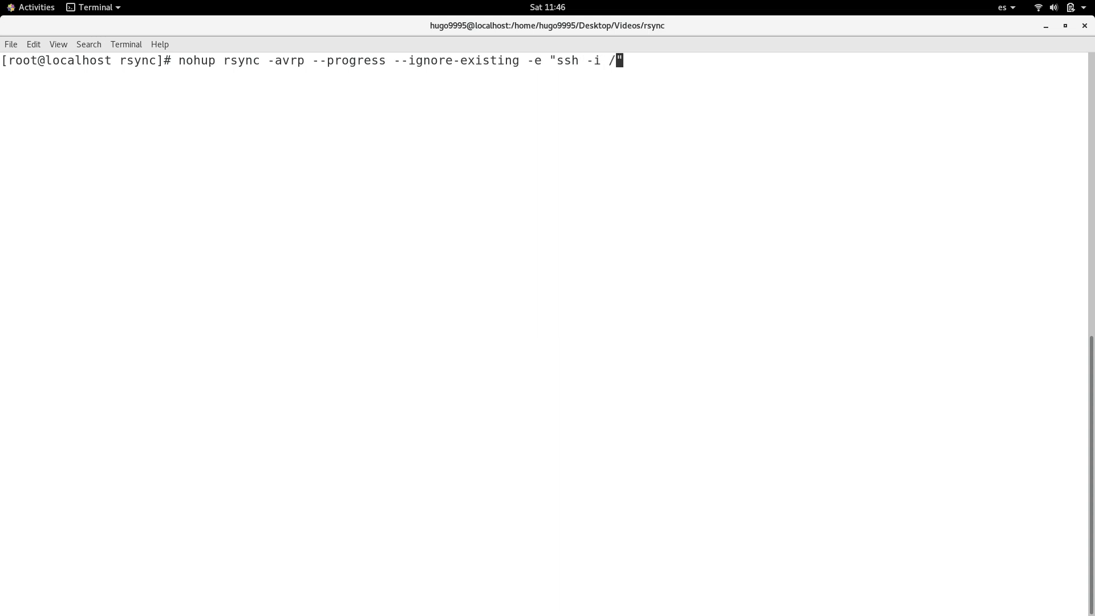
type("hom")
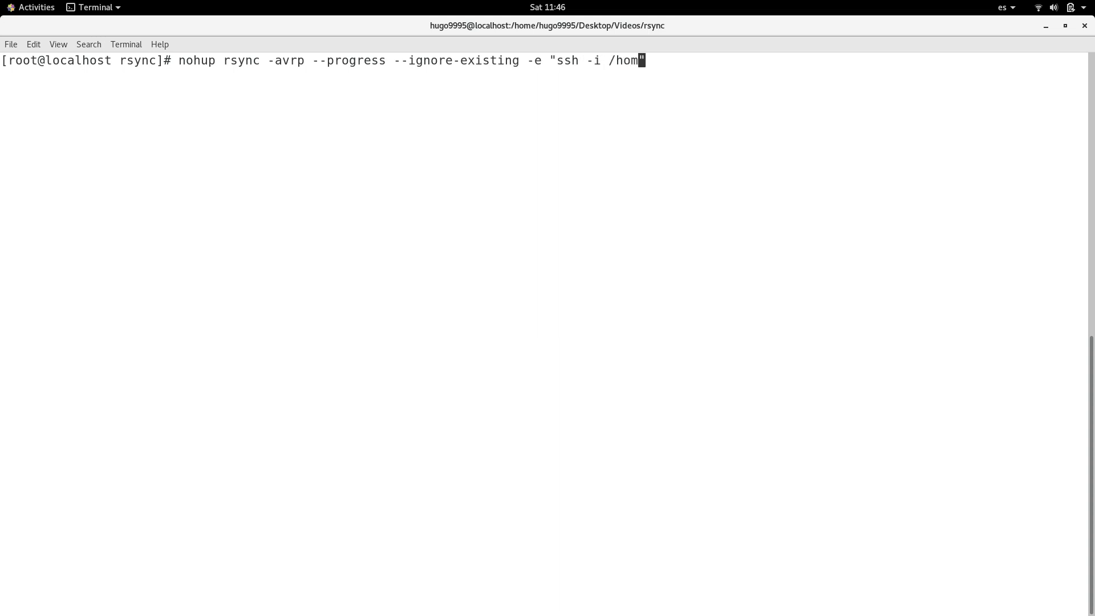
type("e/hugo")
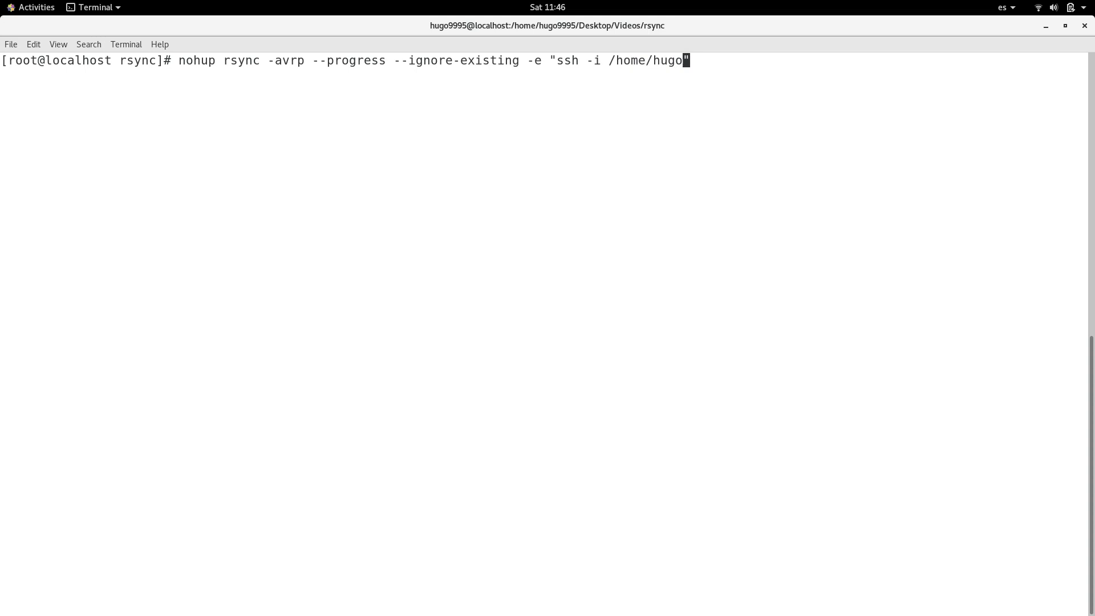
type("9995/")
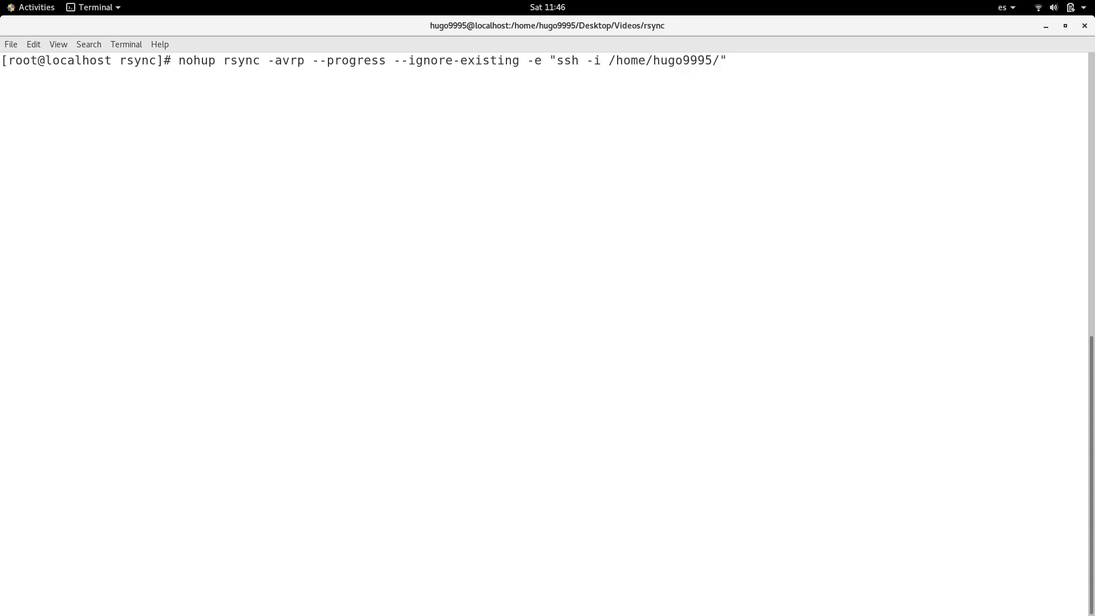
type(".ssh/")
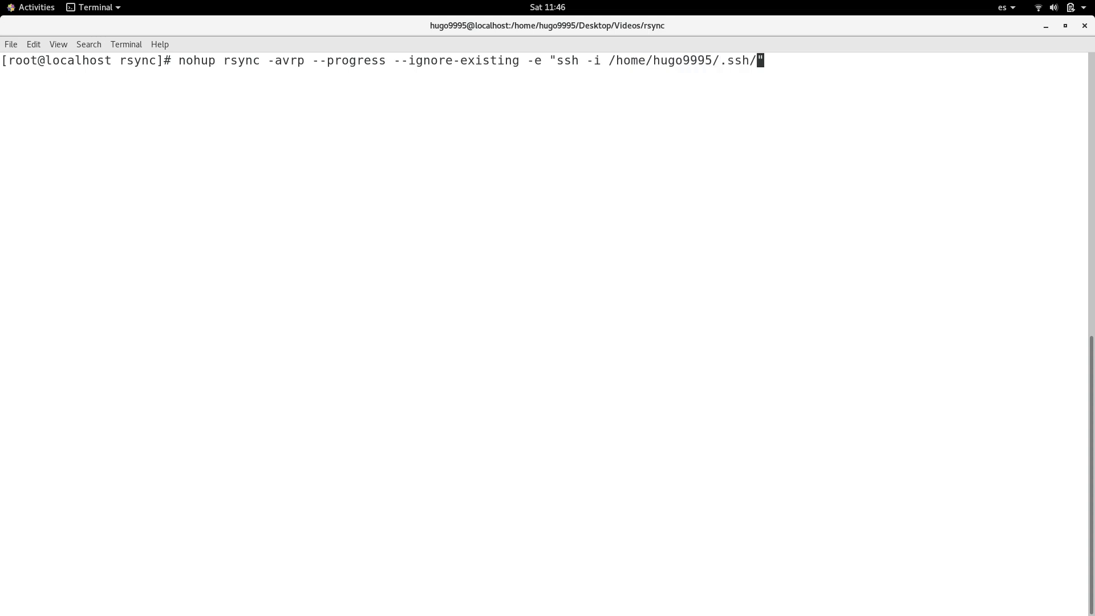
type("id_rsa\"")
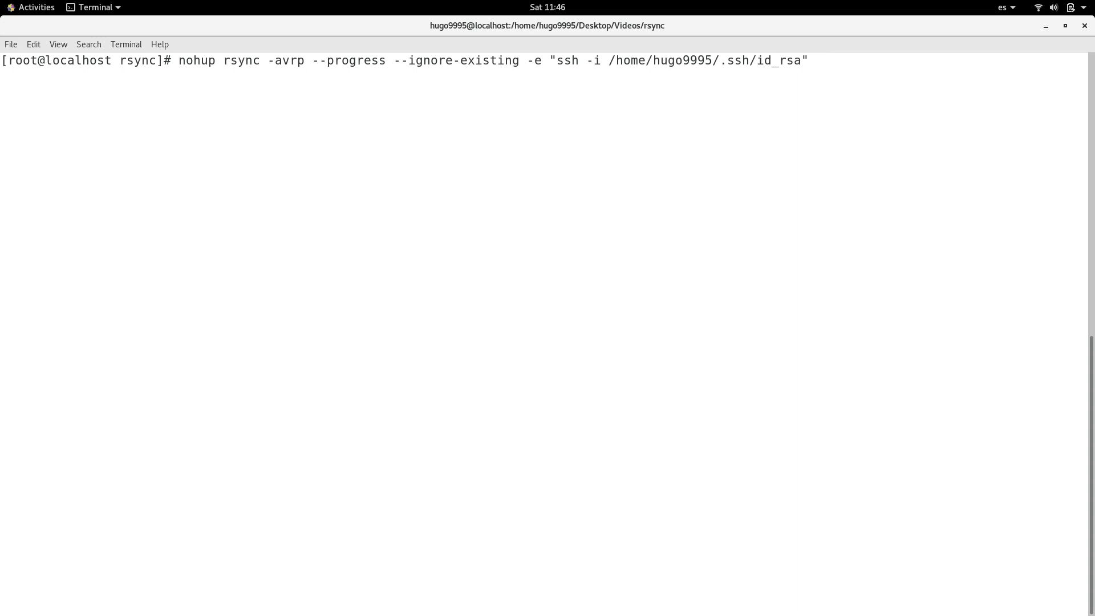
type("file.out")
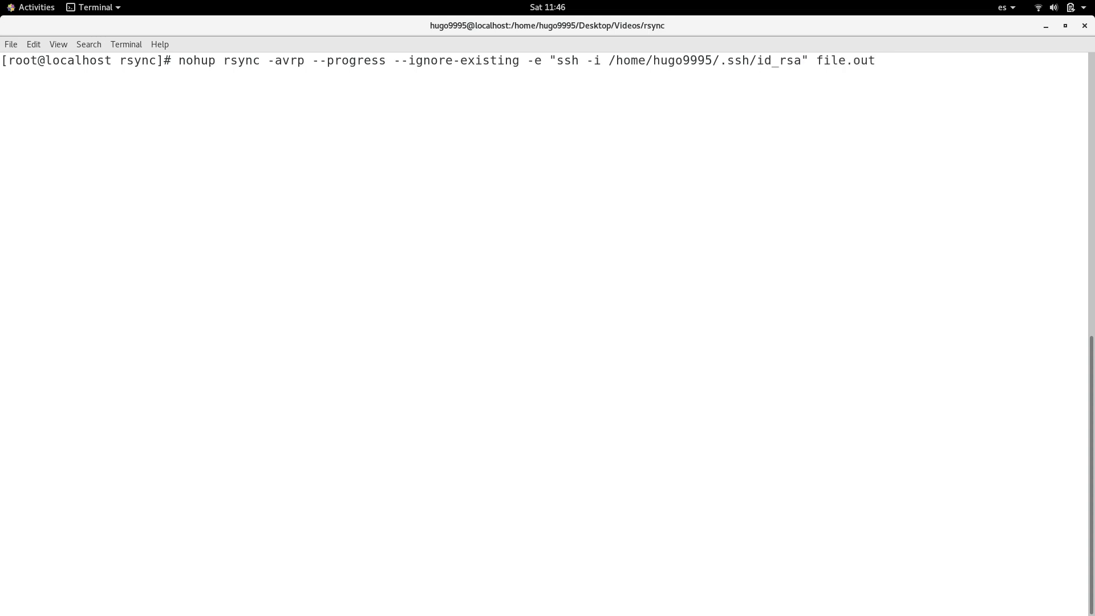
type("hugo")
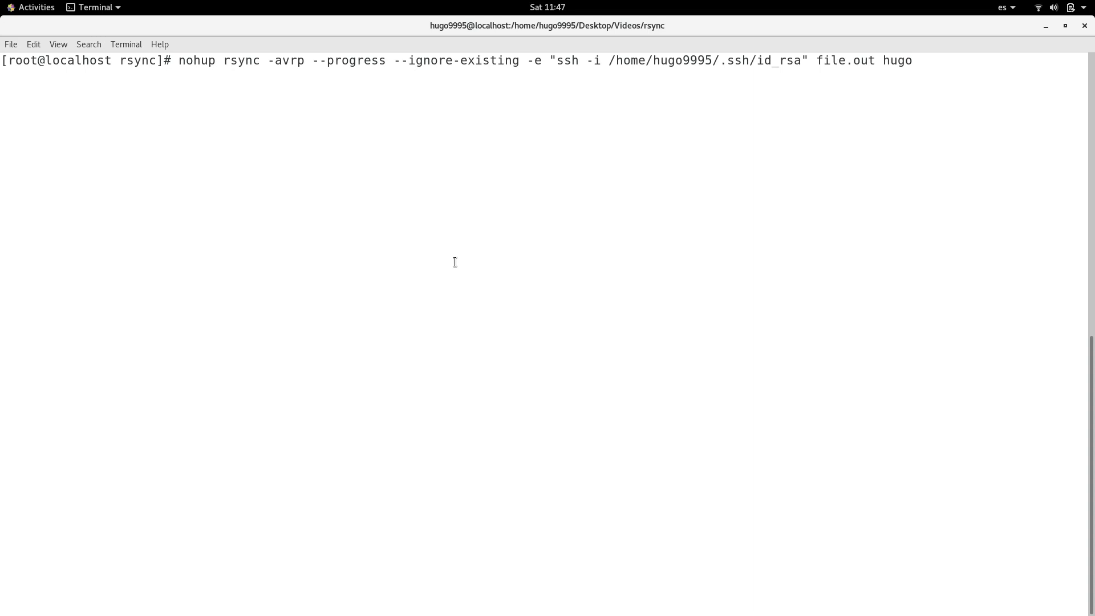
type("9995")
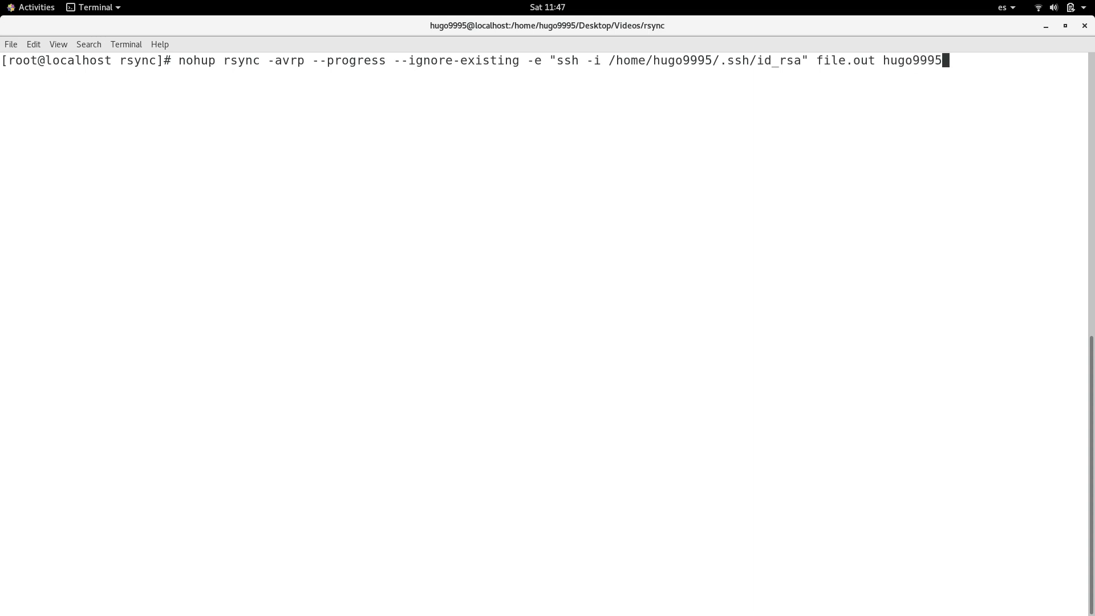
type("@")
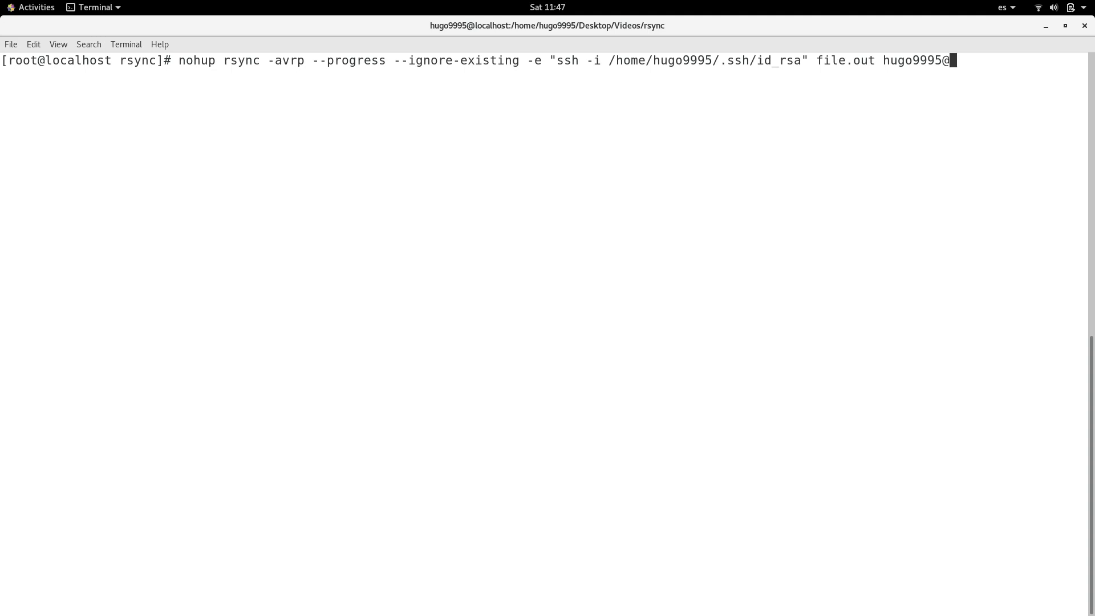
type("192.16")
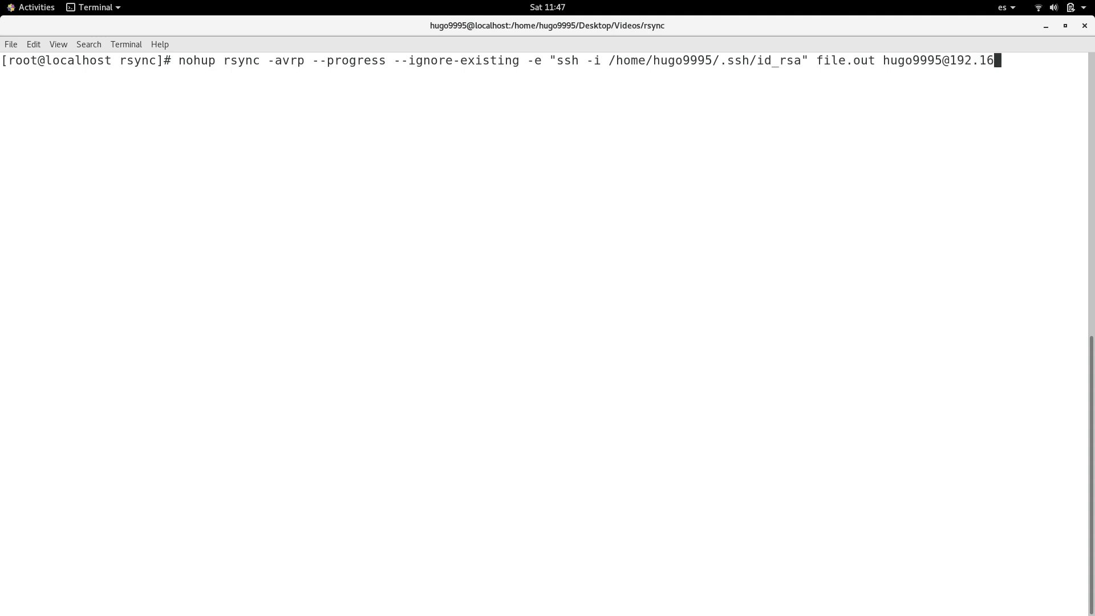
type("8.1.1")
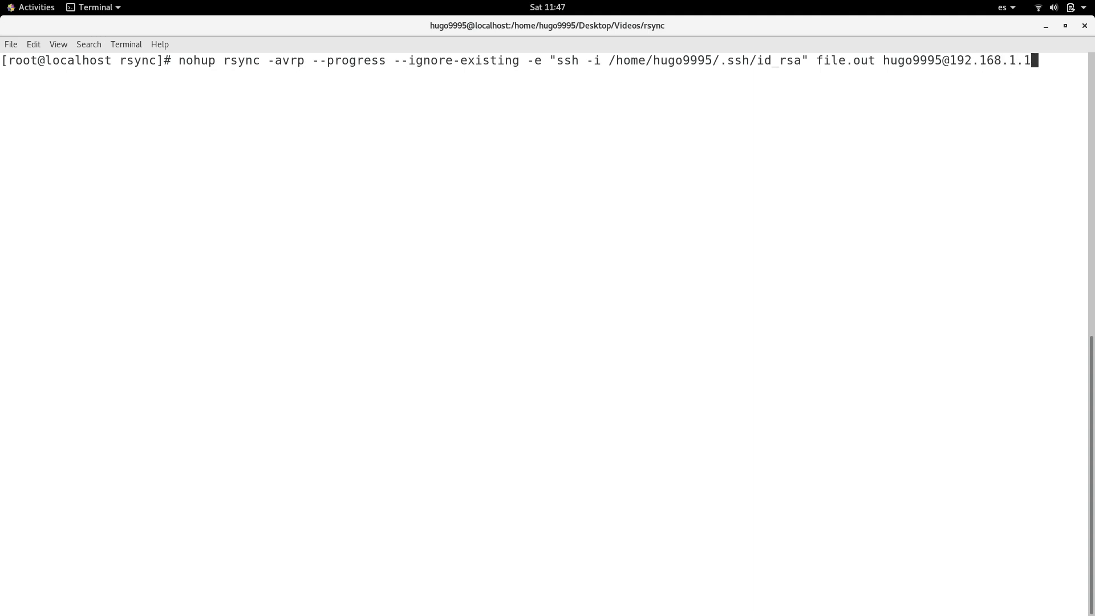
type("41")
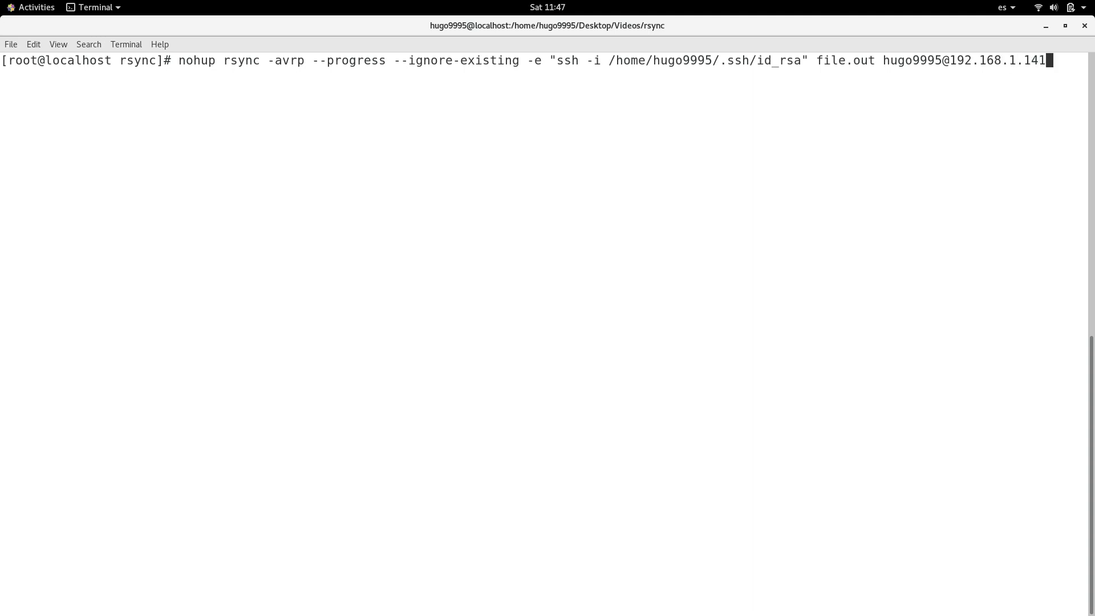
type("/")
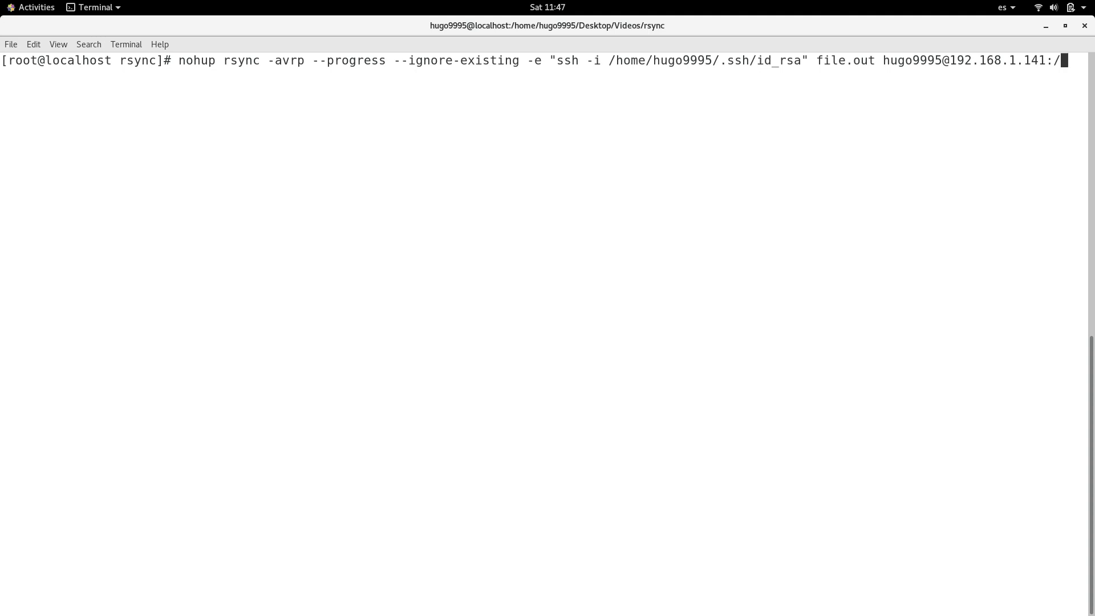
Complete the destination as /home/hugo9995/Escritorio/rsync/newfilename and begin the </dev redirection.
type("home/")
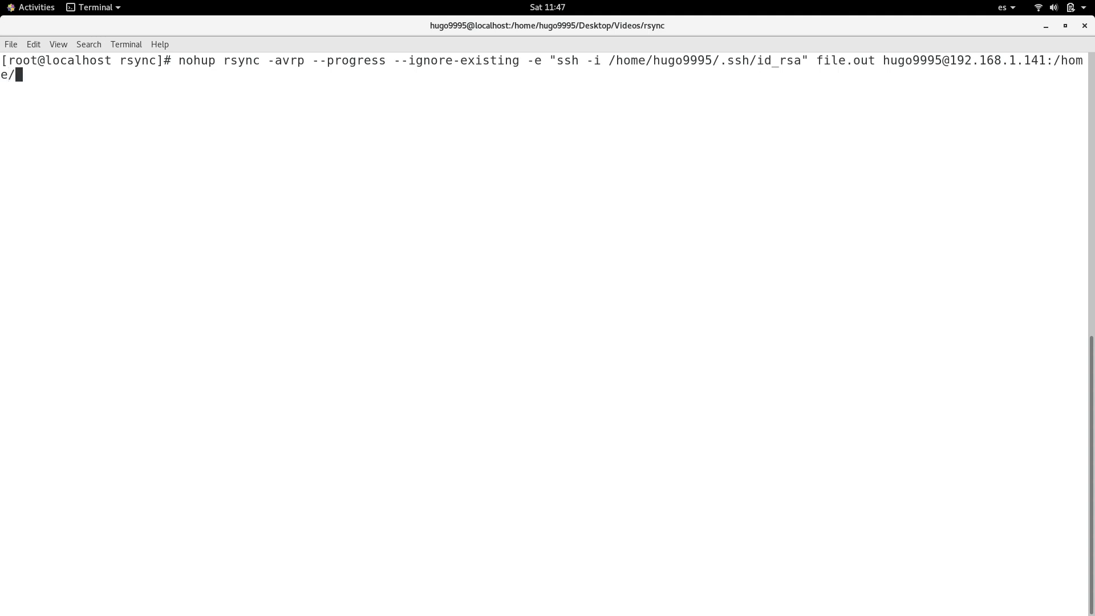
type("hugo9995")
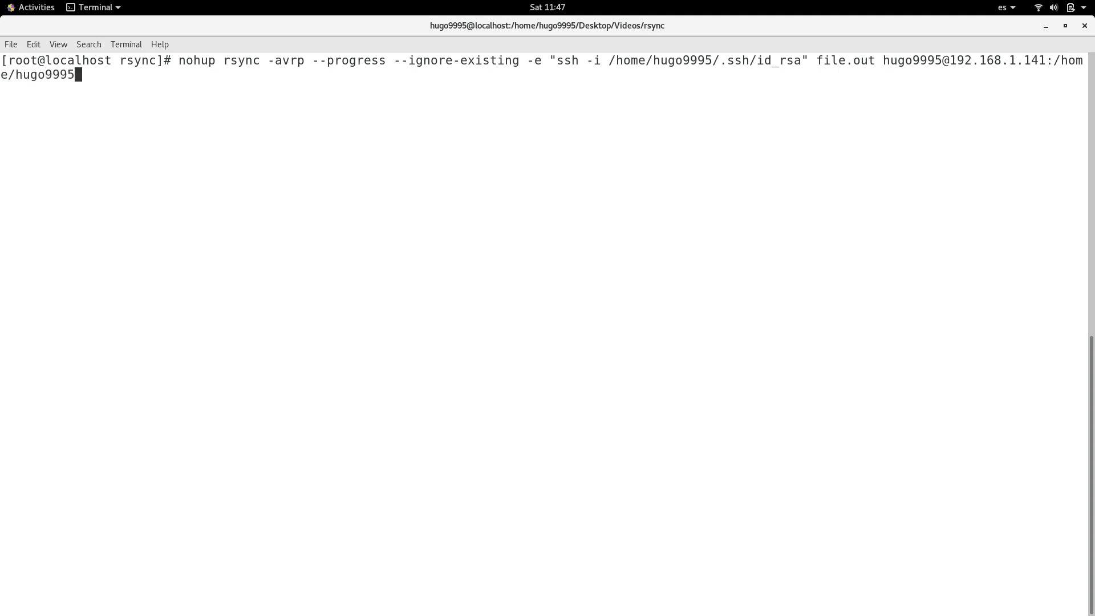
type("/Escritorio")
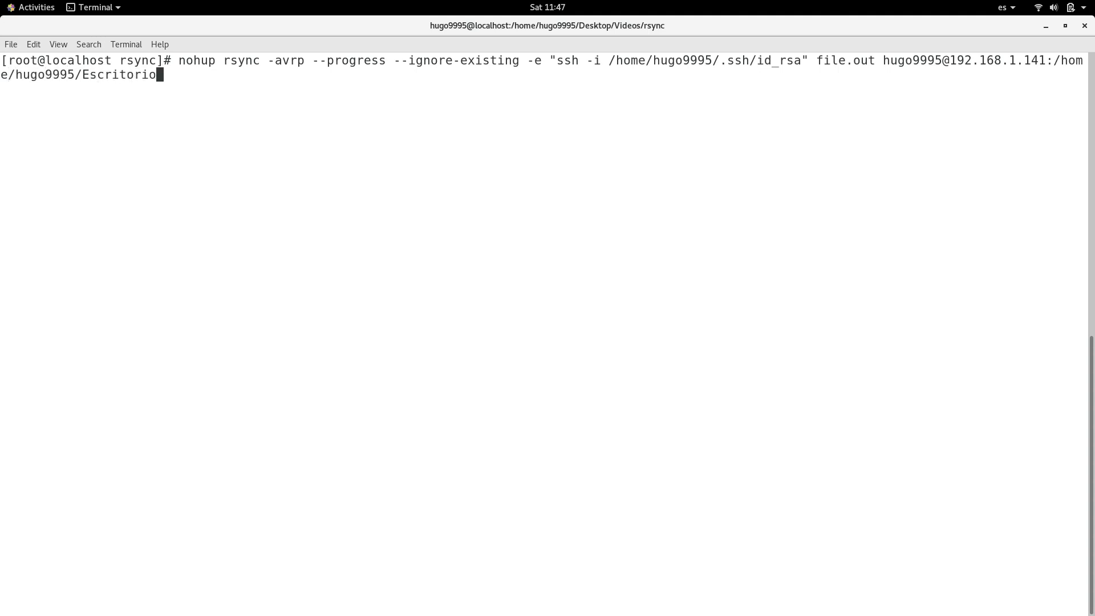
type("/rsycun")
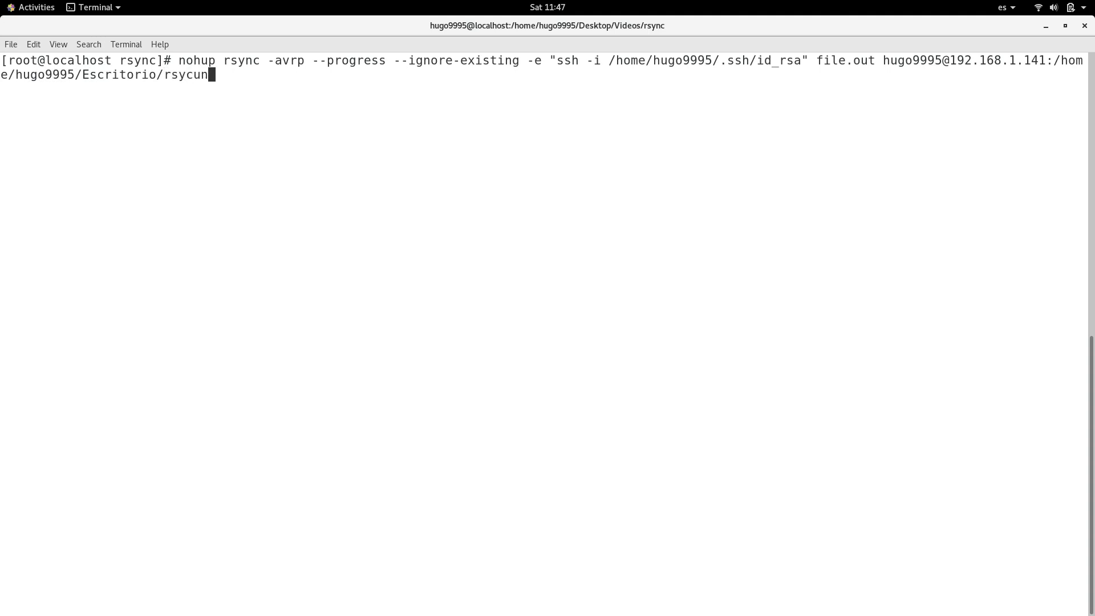
key("BackSpace")
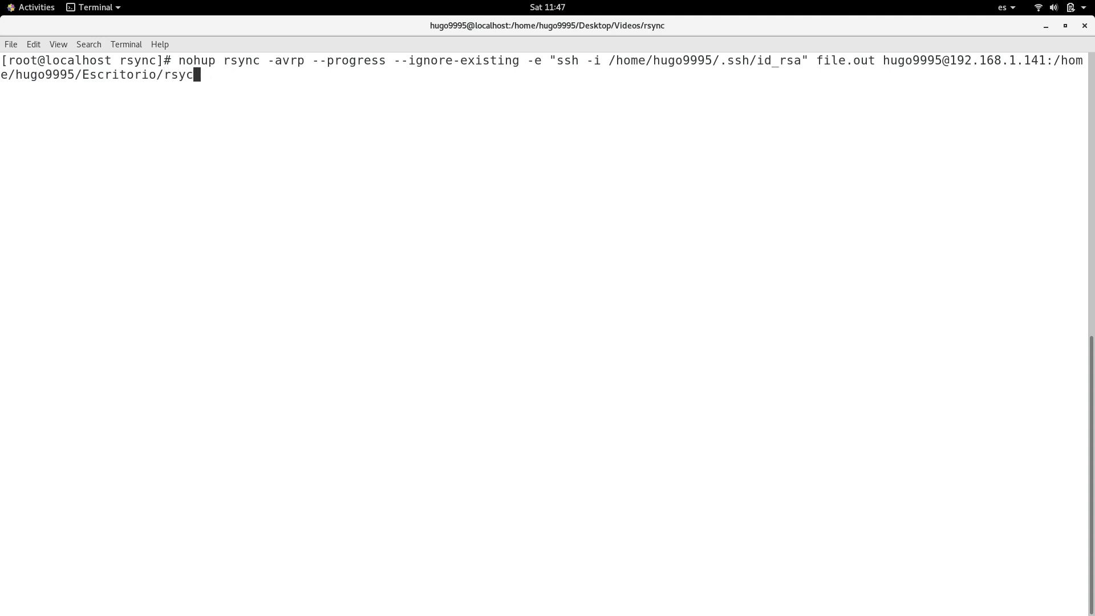
type("/")
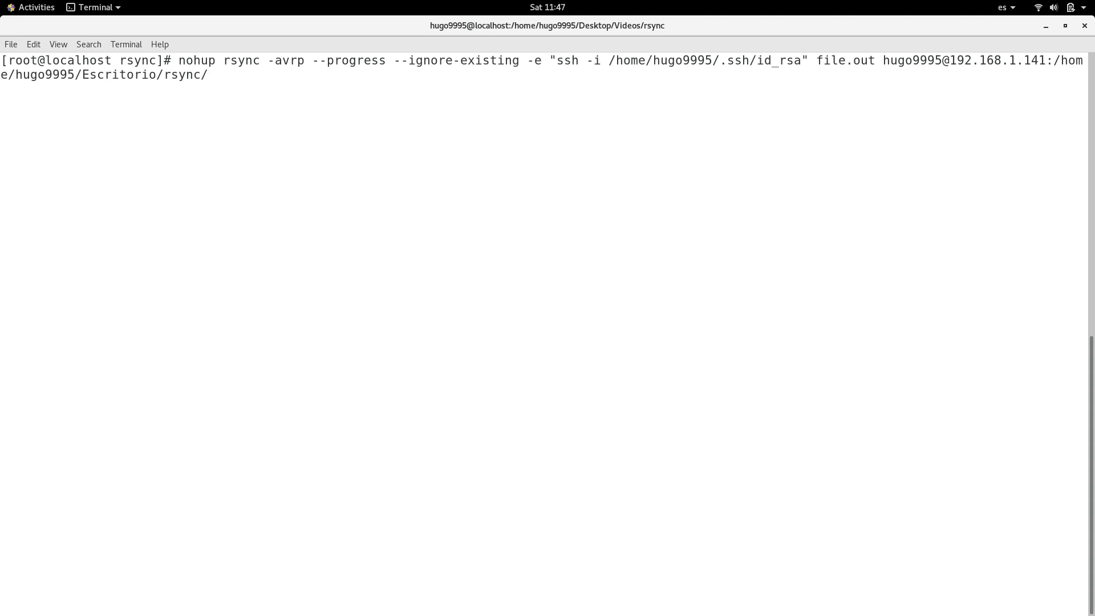
type("new")
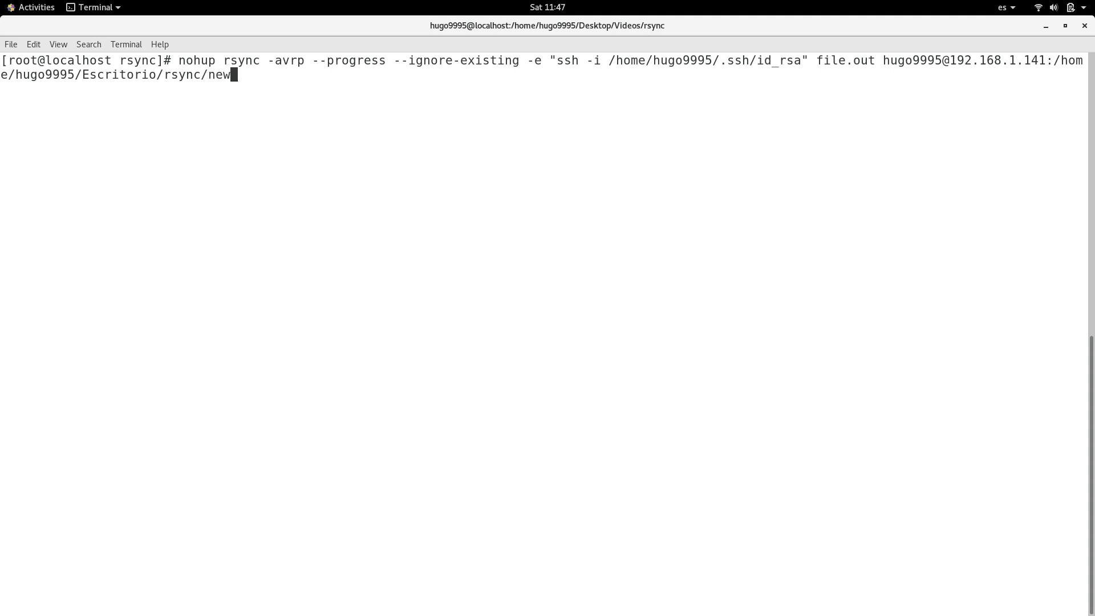
type("filename")
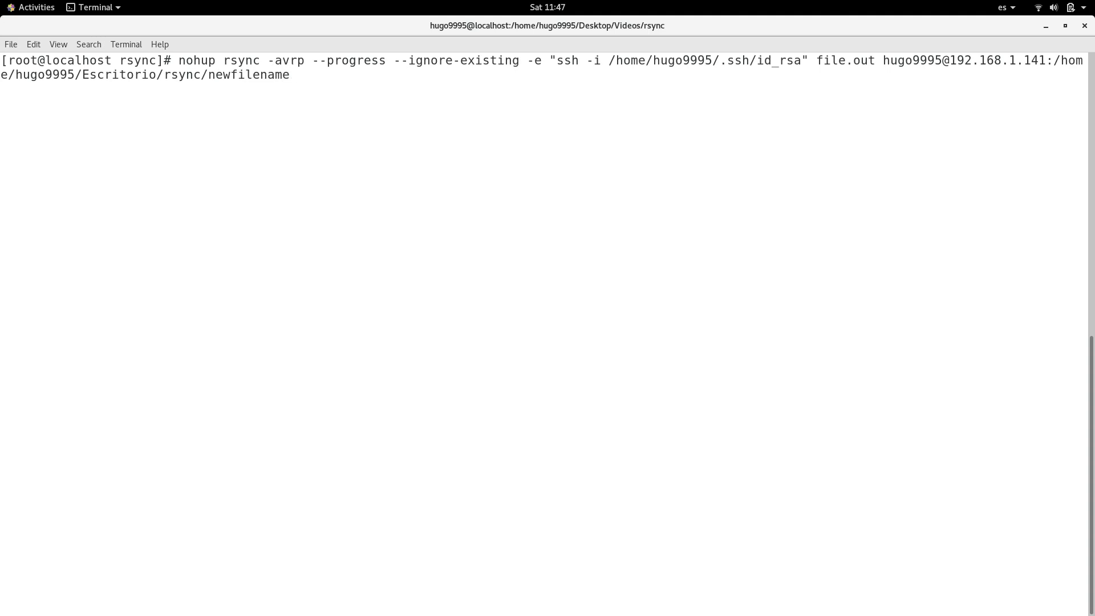
type("</de")
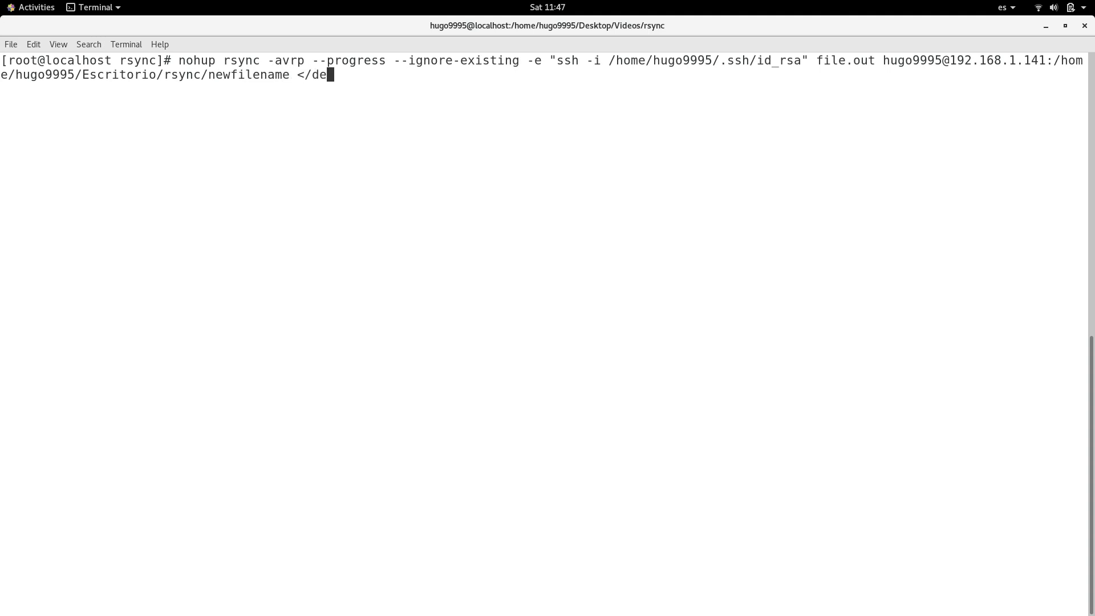
Finish with </dev/null & and run the rsync copy as a background job.
type("v/null")
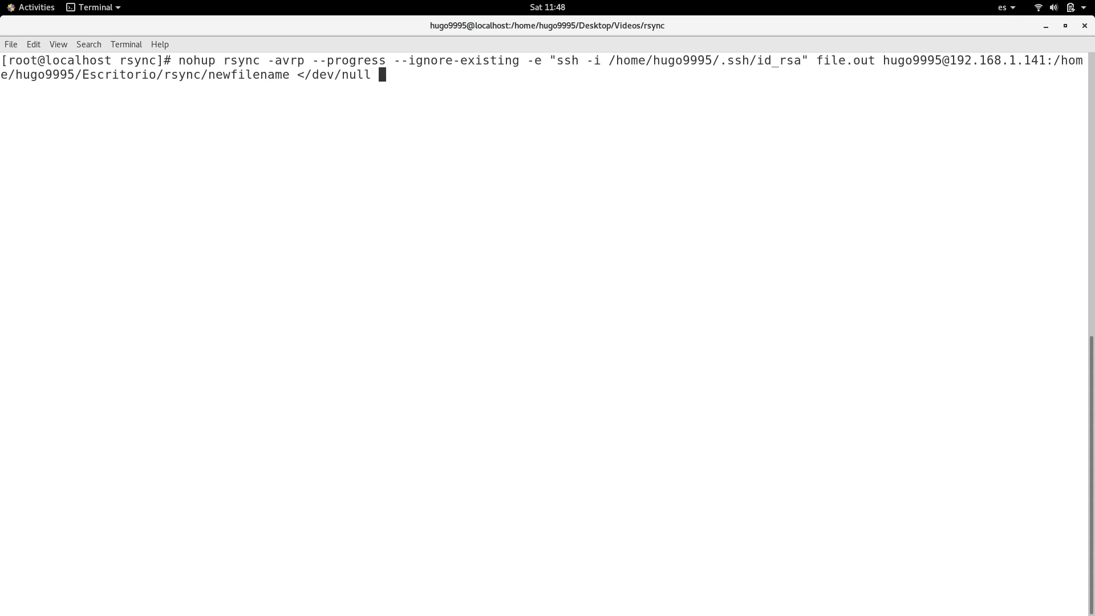
type("&")
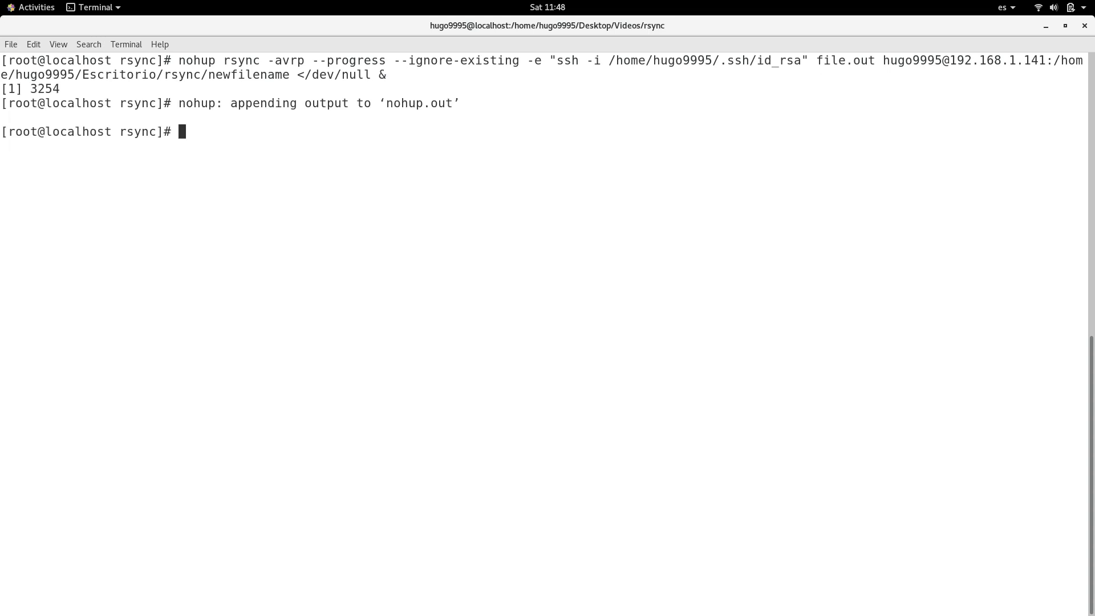
Follow nohup.out with tail -f until file.out finishes transferring, then stop with Ctrl+C.
type("tail -f nohup.out")
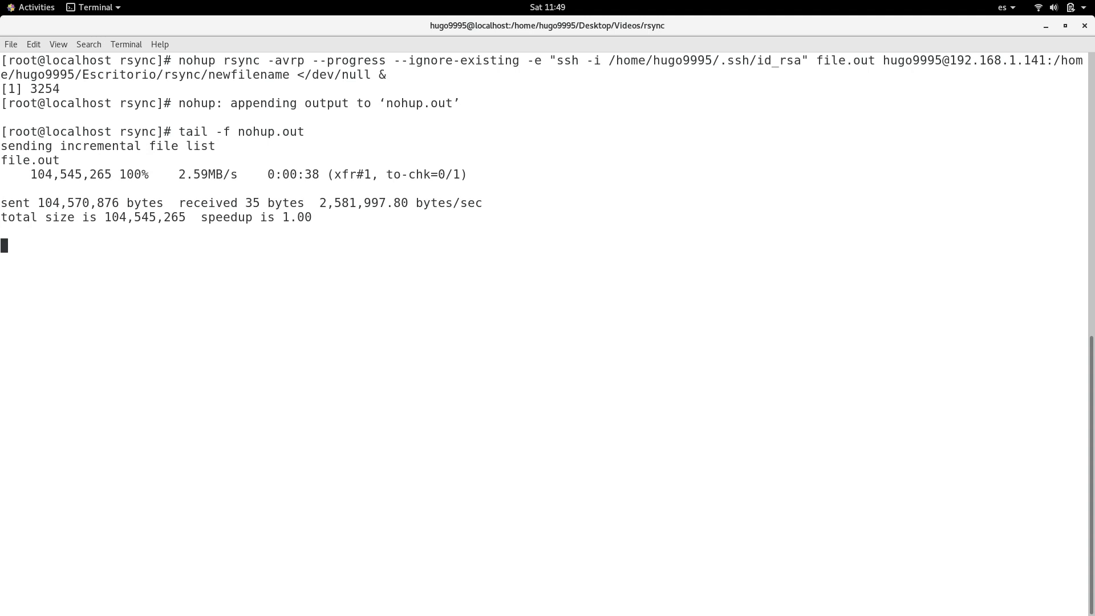
key("ctrl+c")
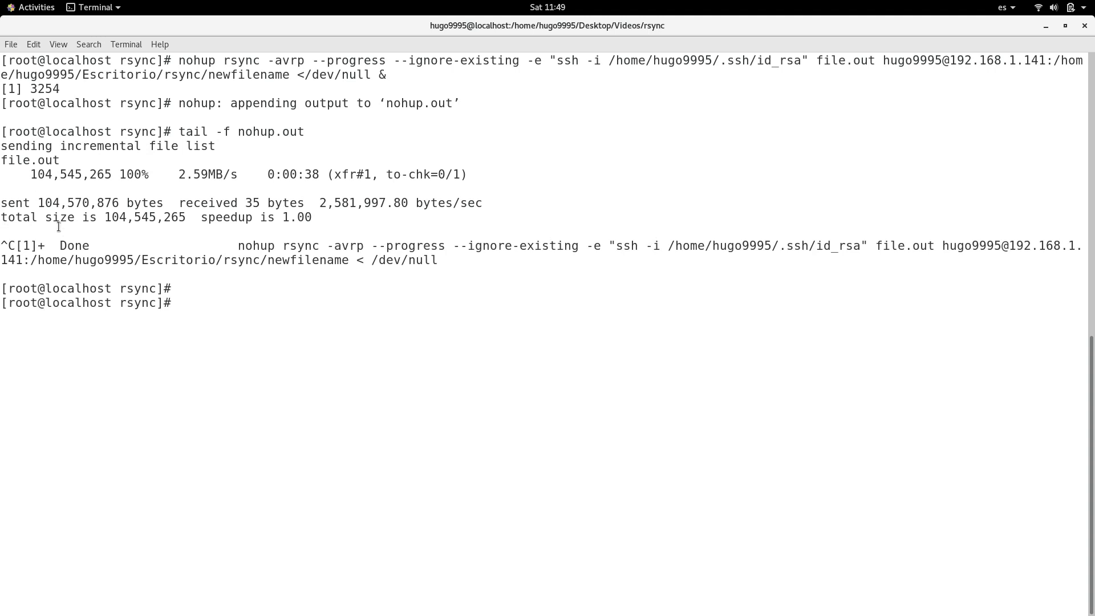